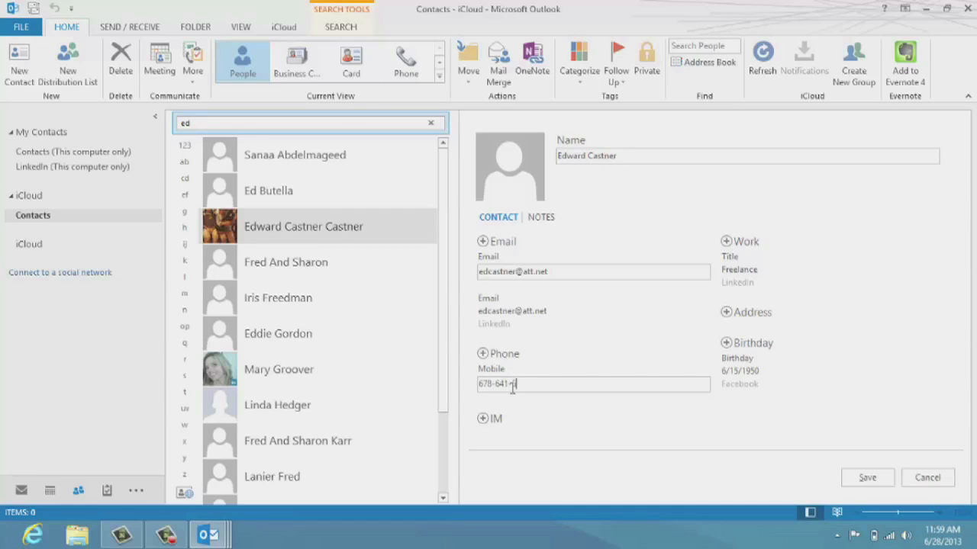
type("522")
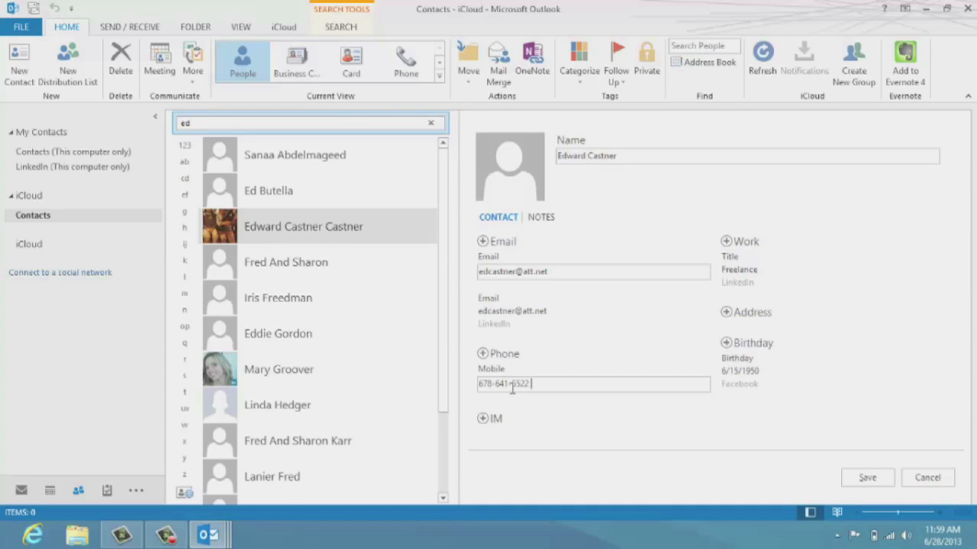
type("x")
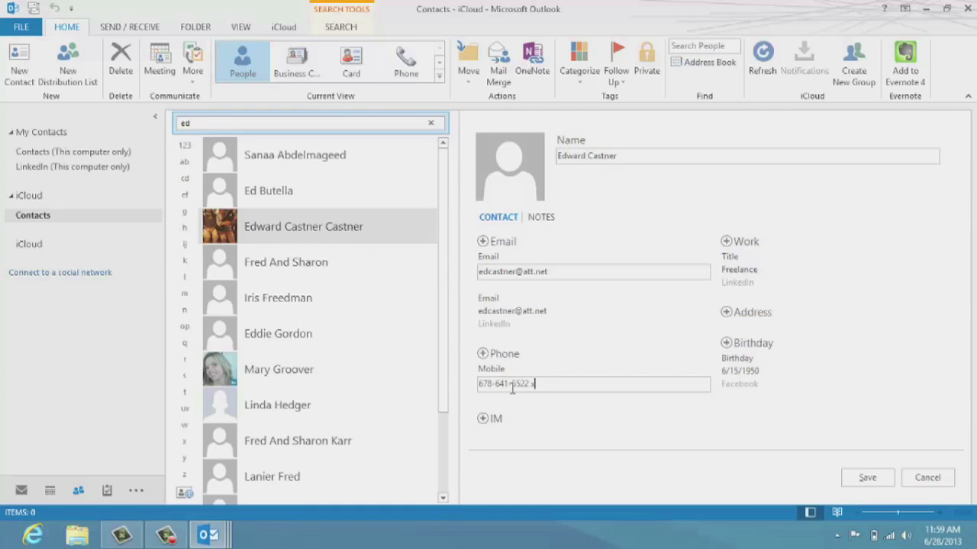
type("5")
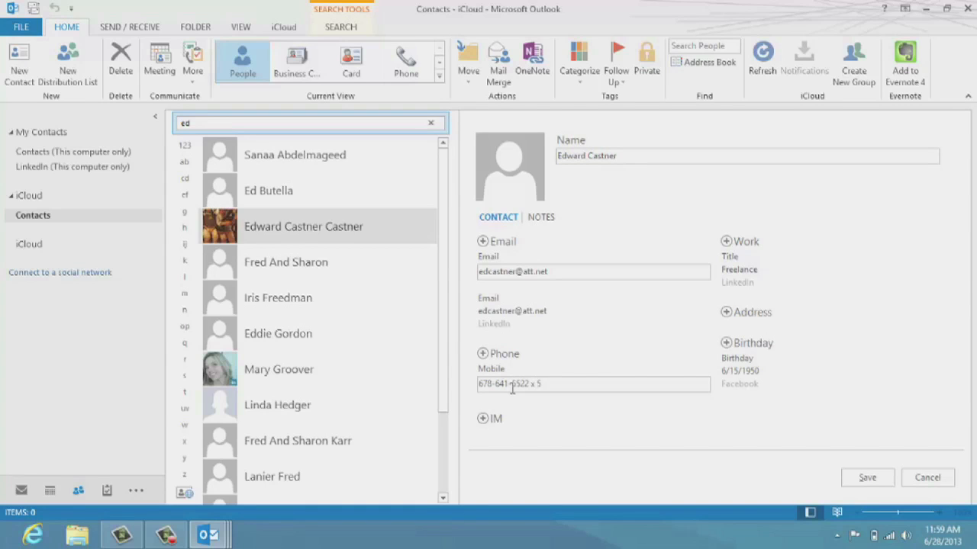
type("43")
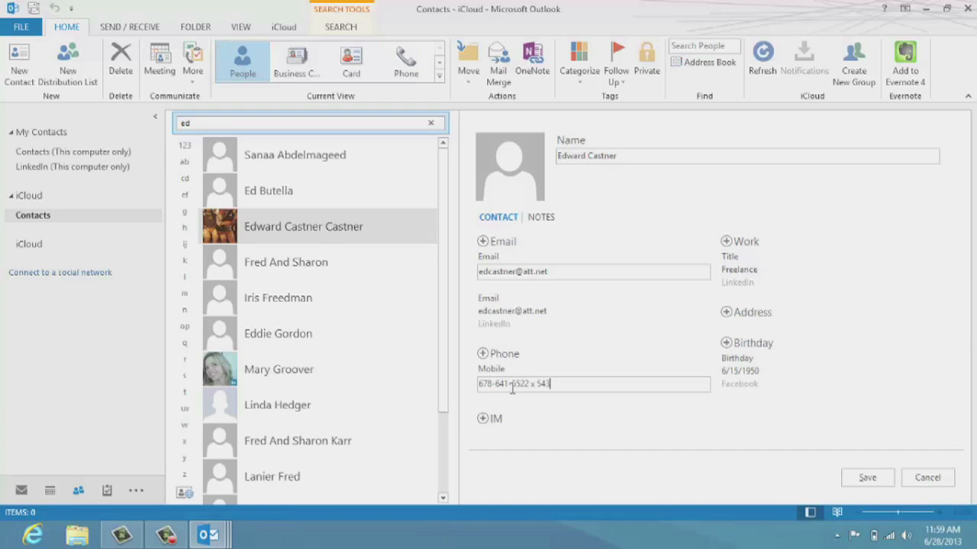